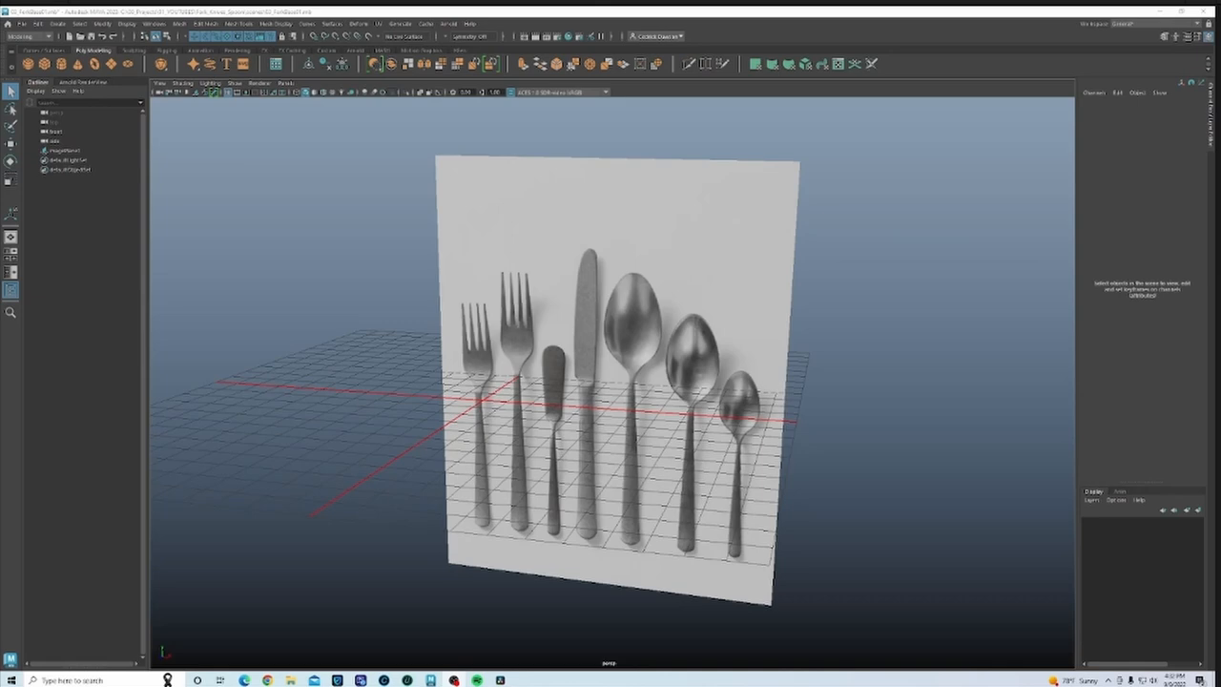
mouse_move(570, 457)
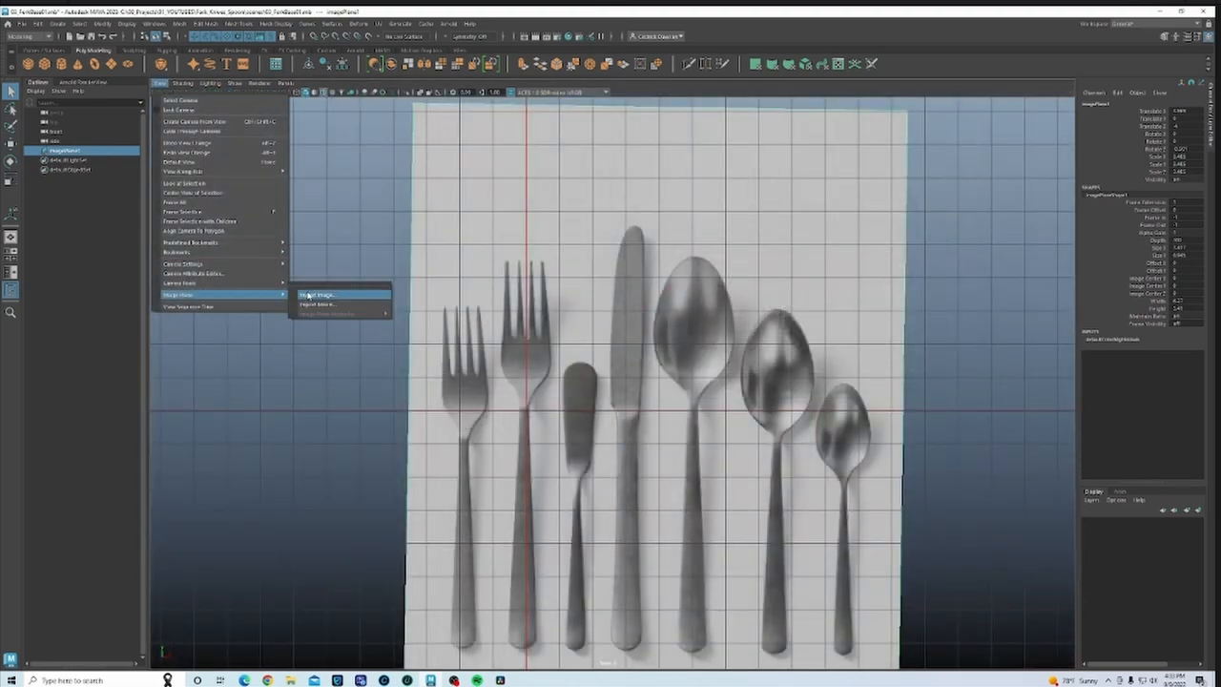
Step: Load the Utensils picture from sourceimages onto the reference image plane
click(316, 294)
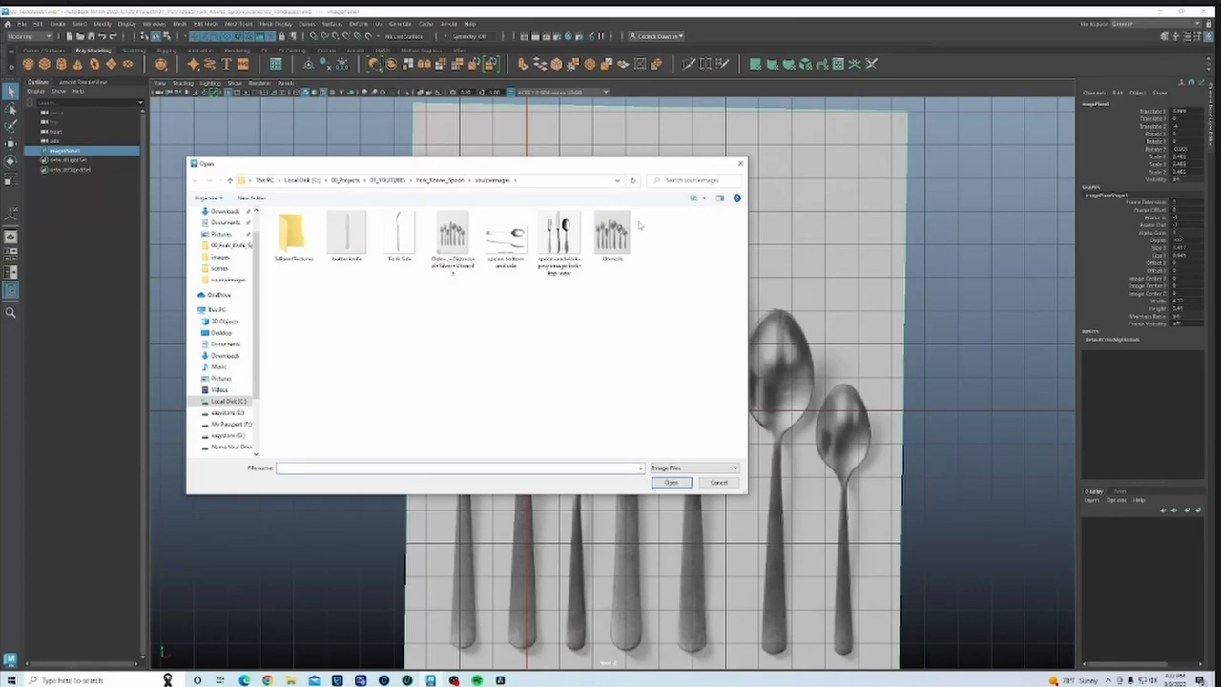
click(611, 234)
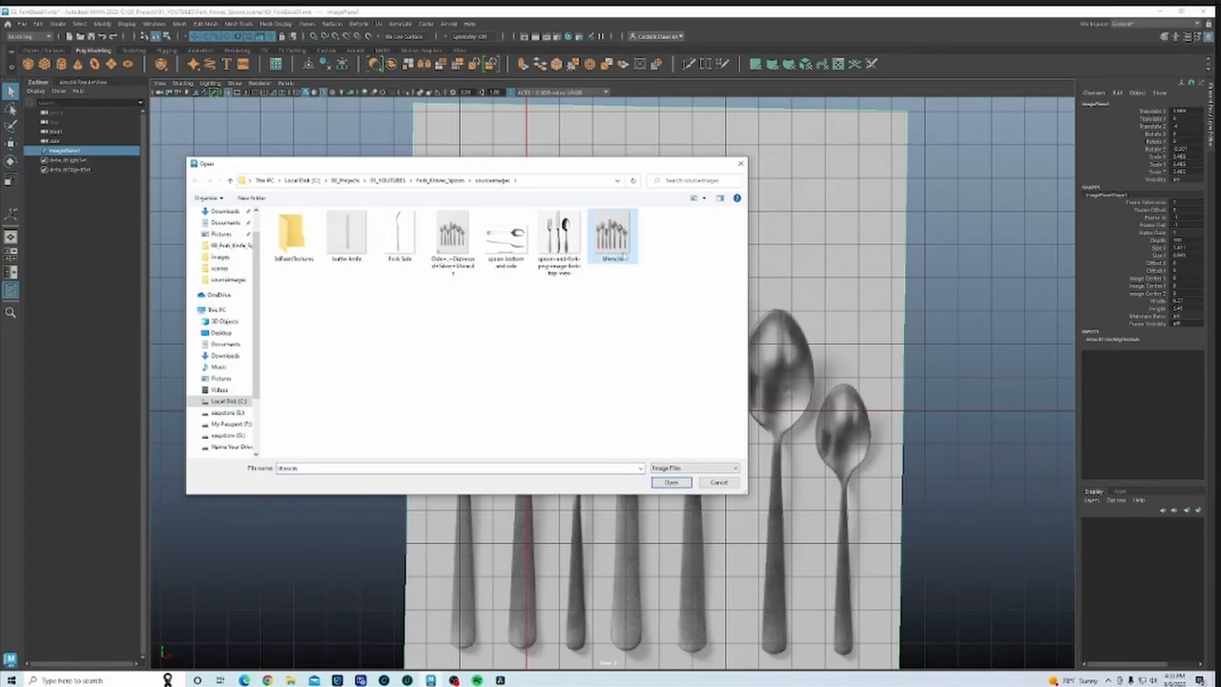
click(672, 481)
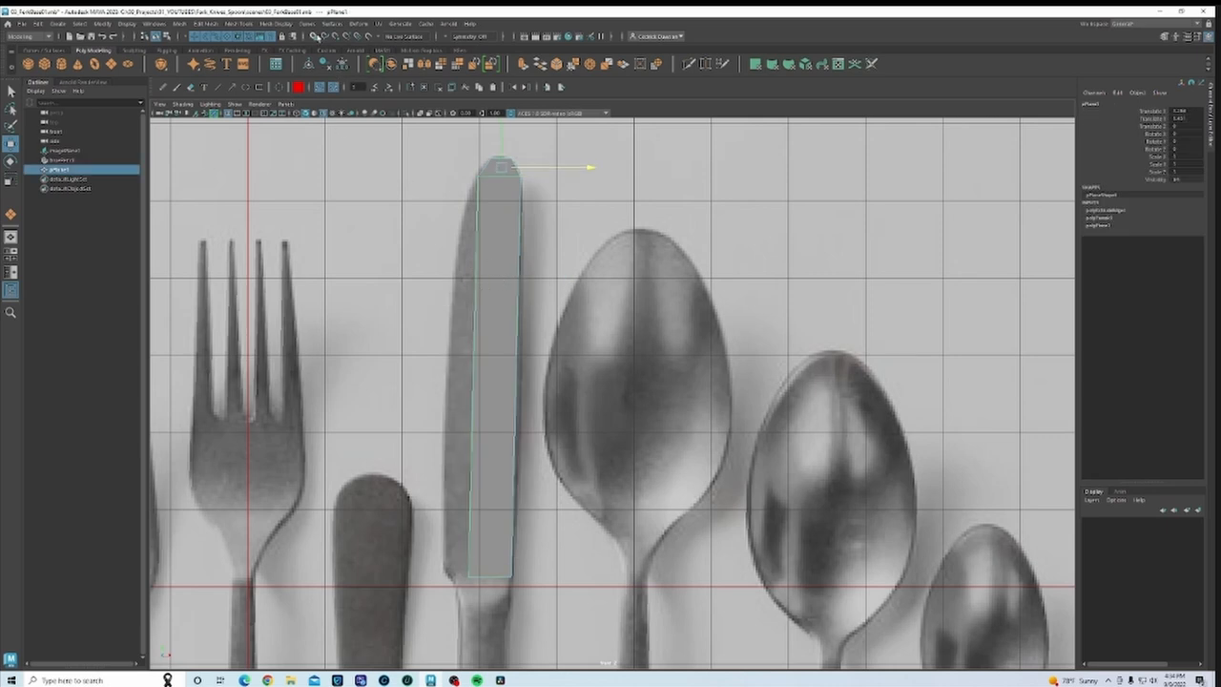
Step: Bring up the Mesh Tools menu to start adding edges to the blade plane
click(236, 24)
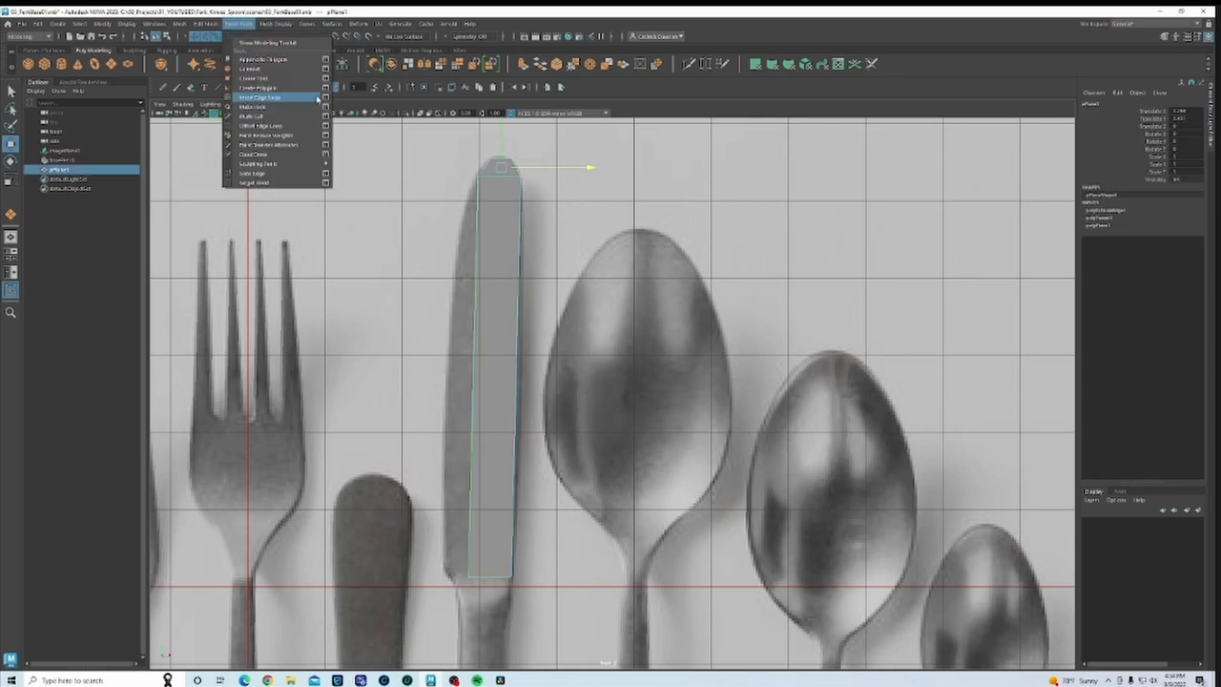
Step: Start Insert Edge Loop to add horizontal loops across the knife plane
click(262, 96)
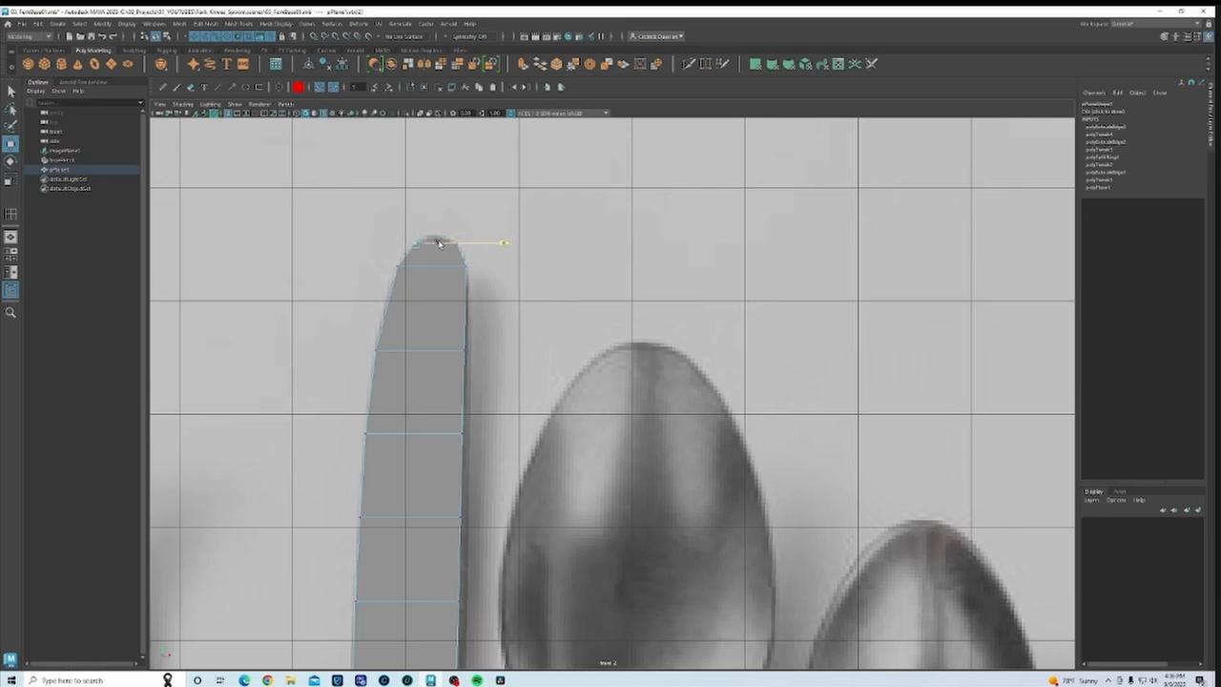
Step: Bring up the Mesh Tools menu for the next edge loop operation
click(239, 23)
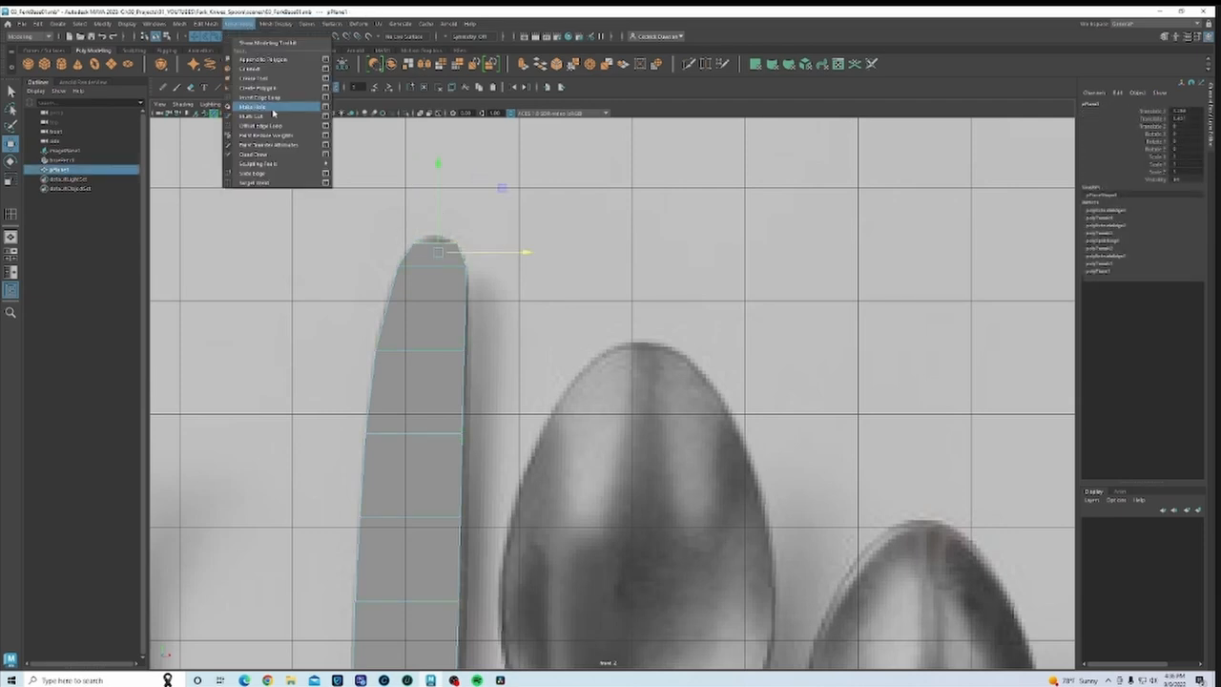
Step: Insert 3 evenly spaced lengthwise edge loops through the knife plane
click(258, 97)
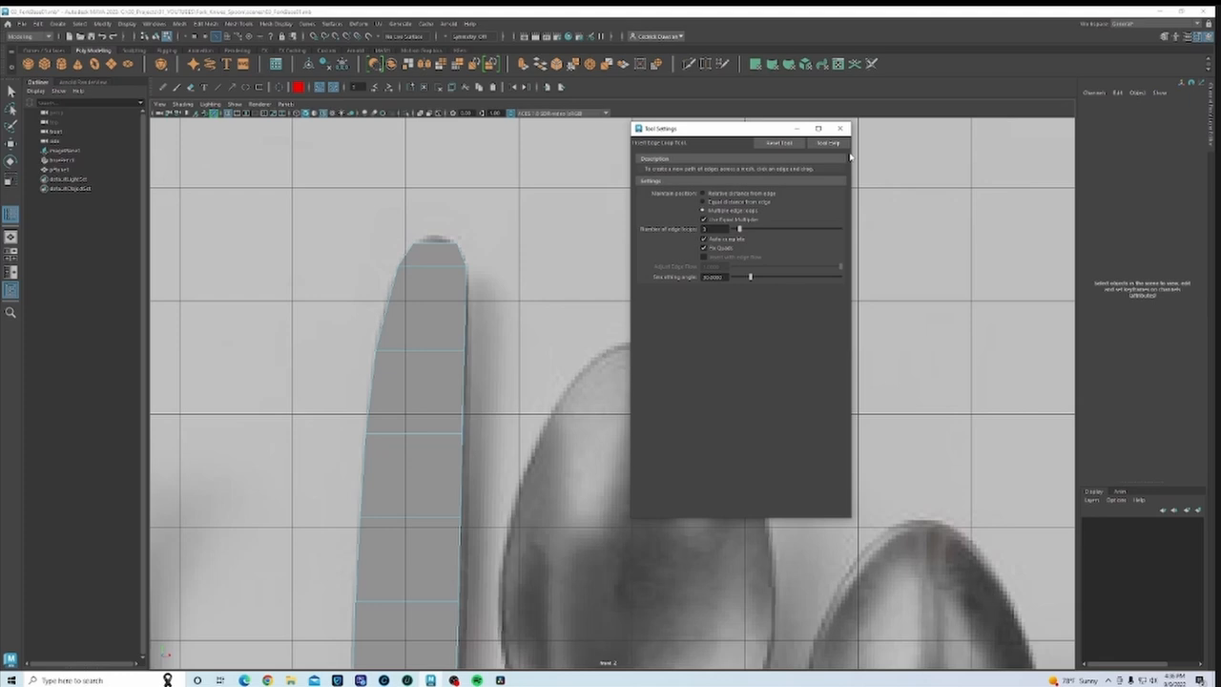
click(840, 128)
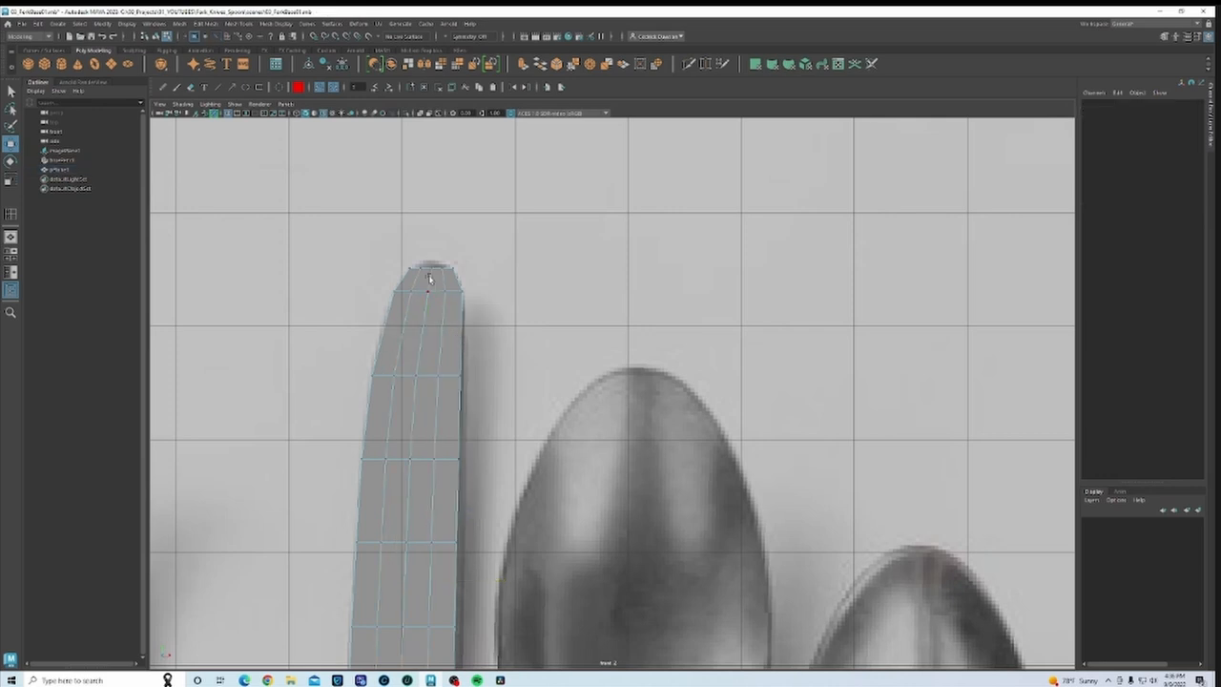
click(430, 267)
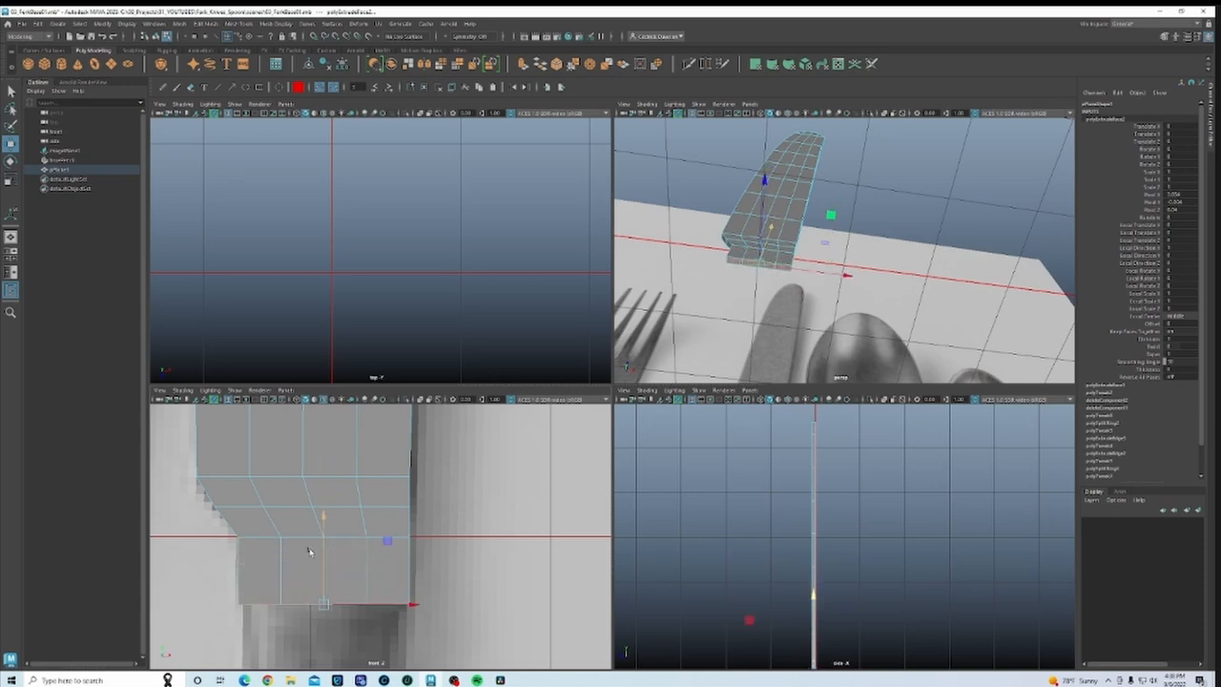
Step: In vertex mode, move the tip vertices to round the knife's bottom end
right_click(306, 539)
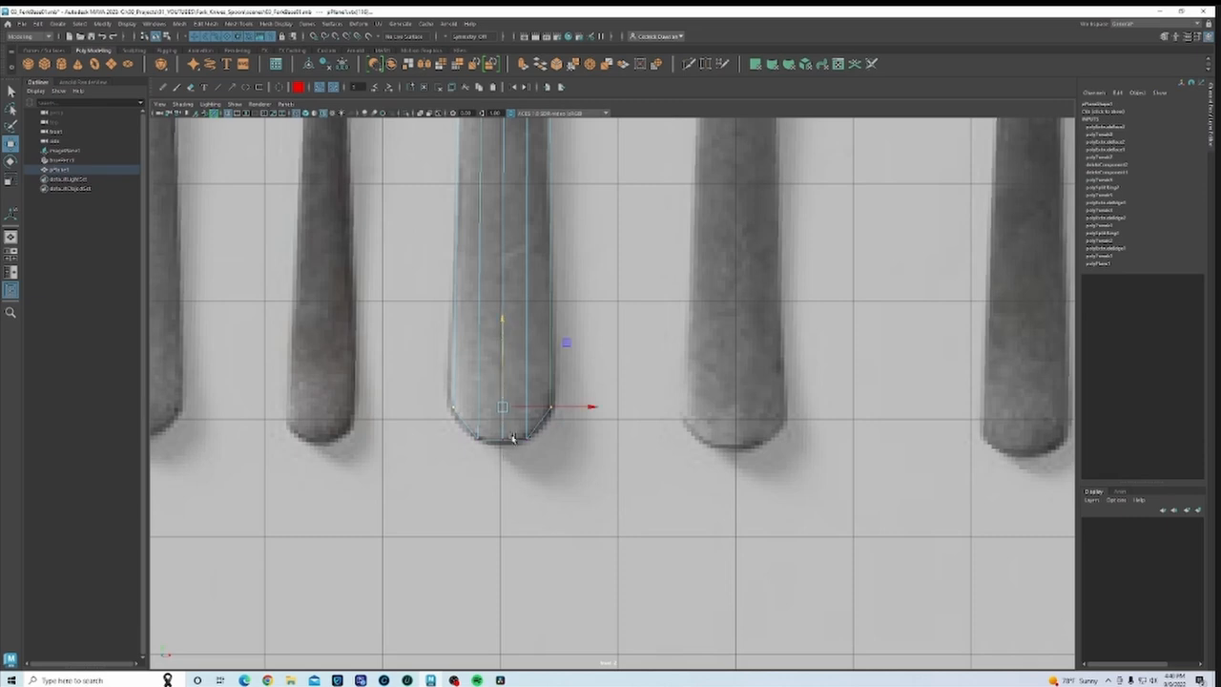
drag(503, 408, 522, 429)
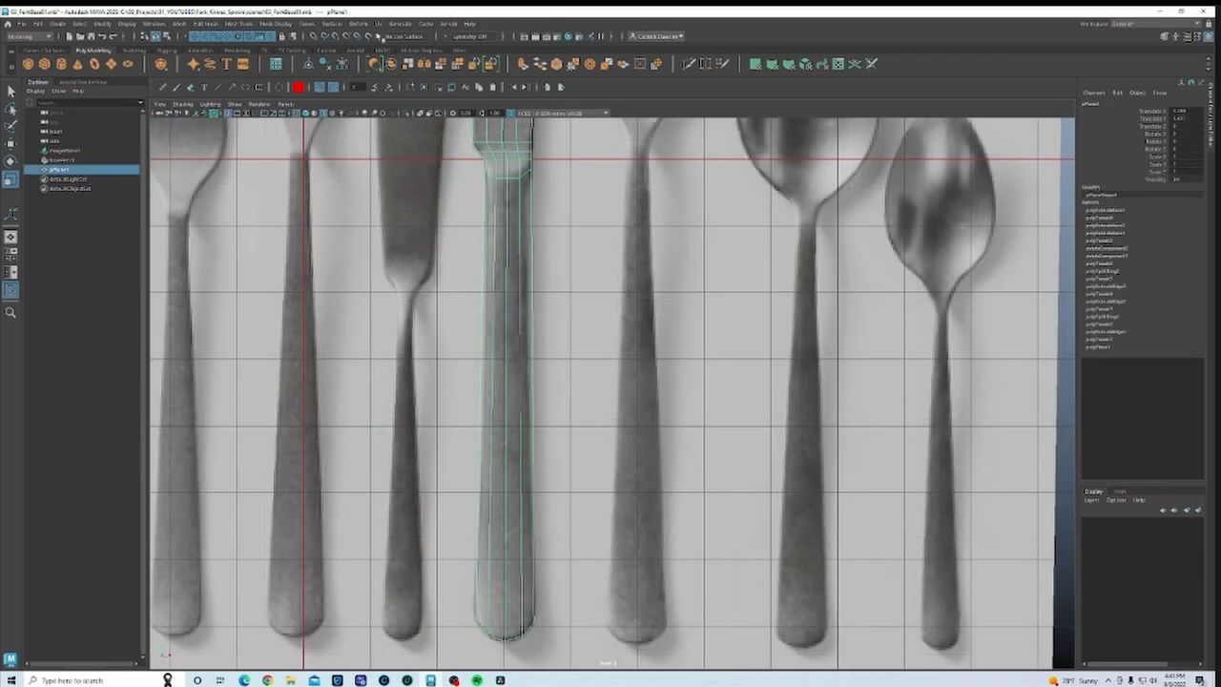
Step: Set the edge loop count and insert a crosswise loop across the handle, then enter edge mode
click(238, 24)
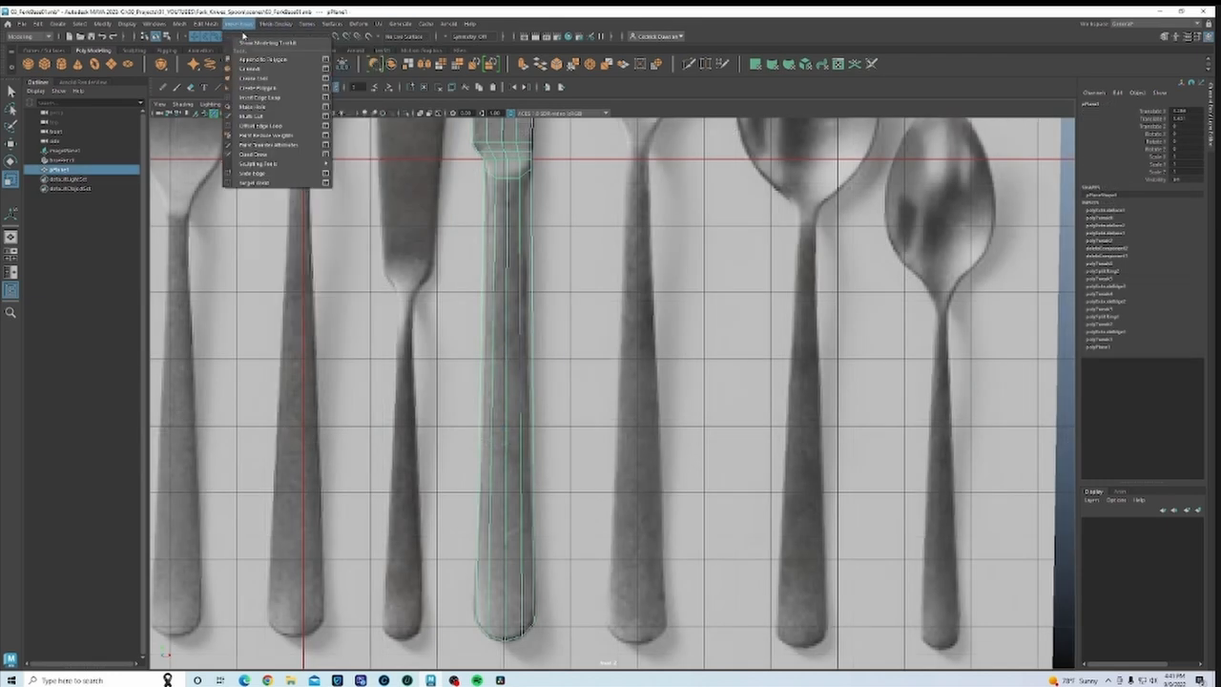
click(259, 97)
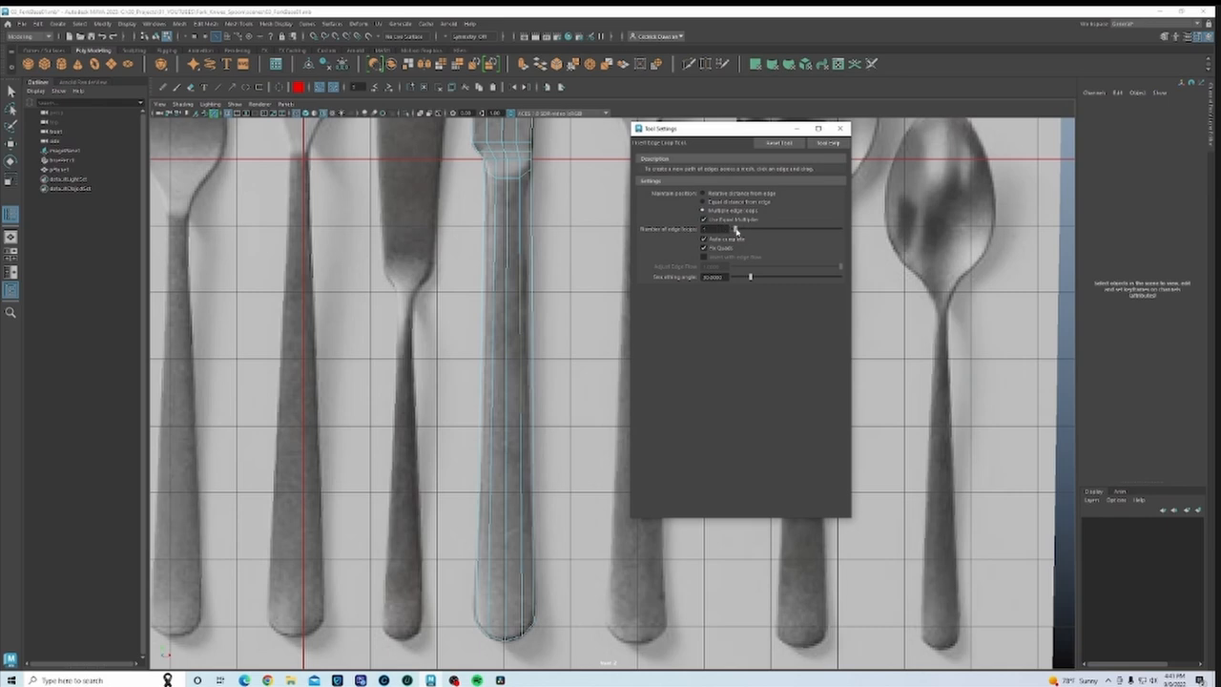
click(515, 394)
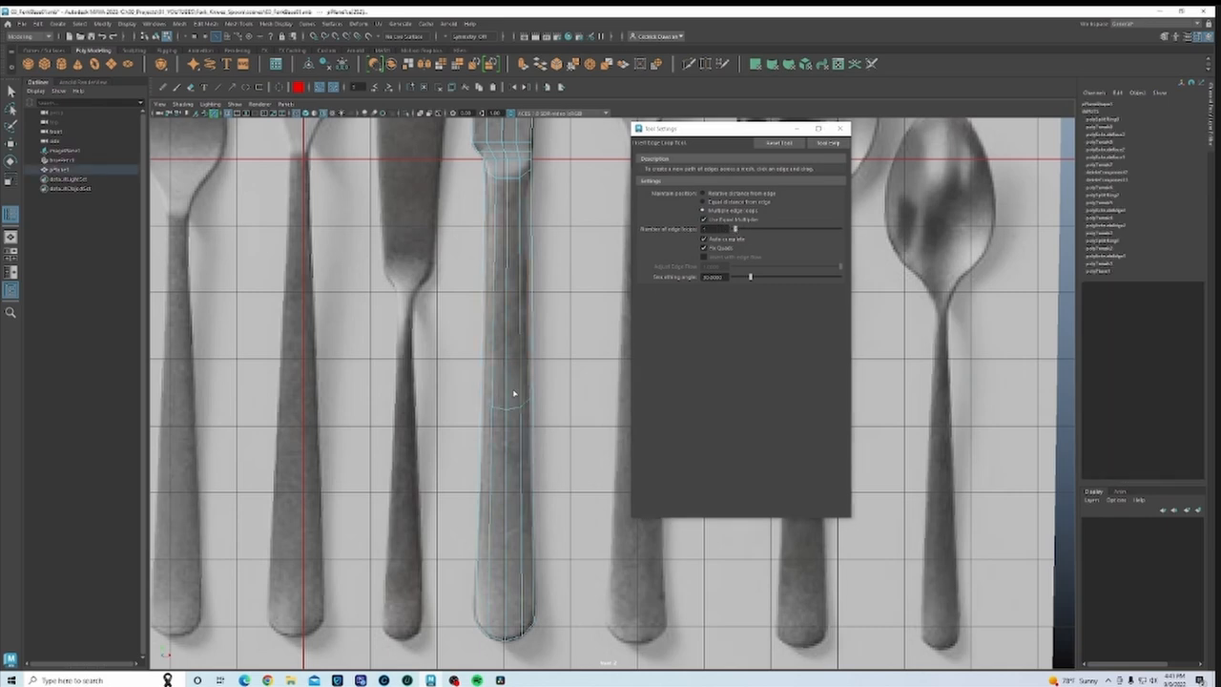
click(841, 127)
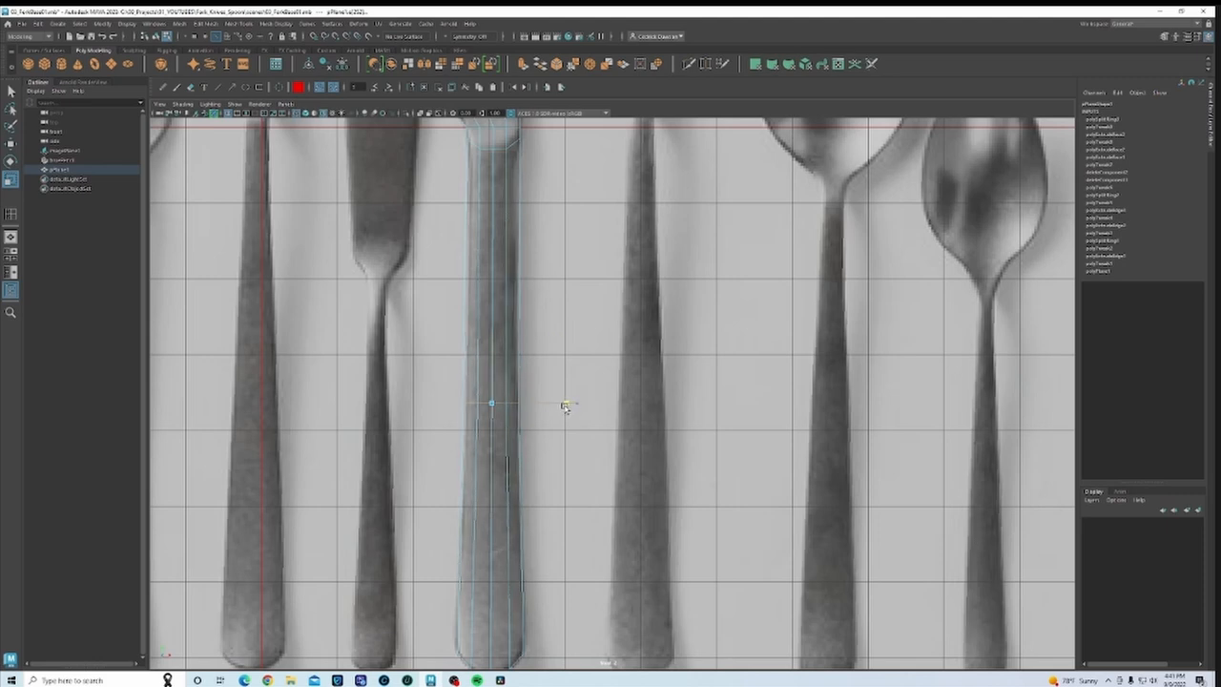
right_click(491, 402)
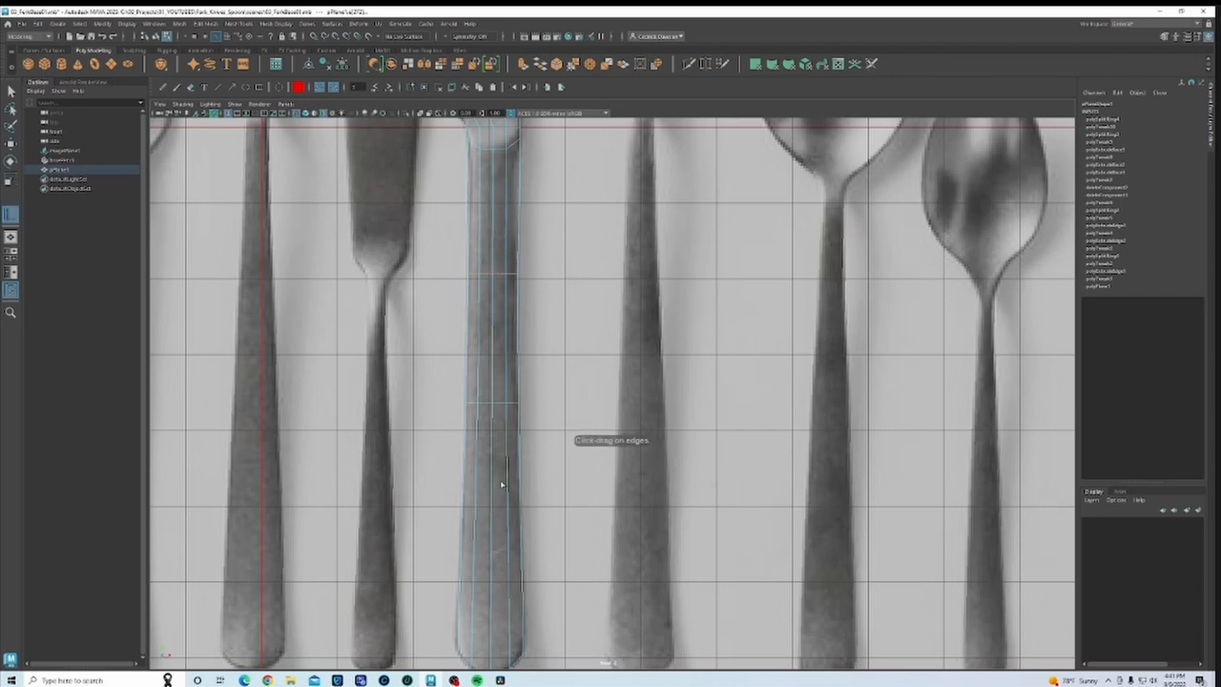
mouse_move(491, 538)
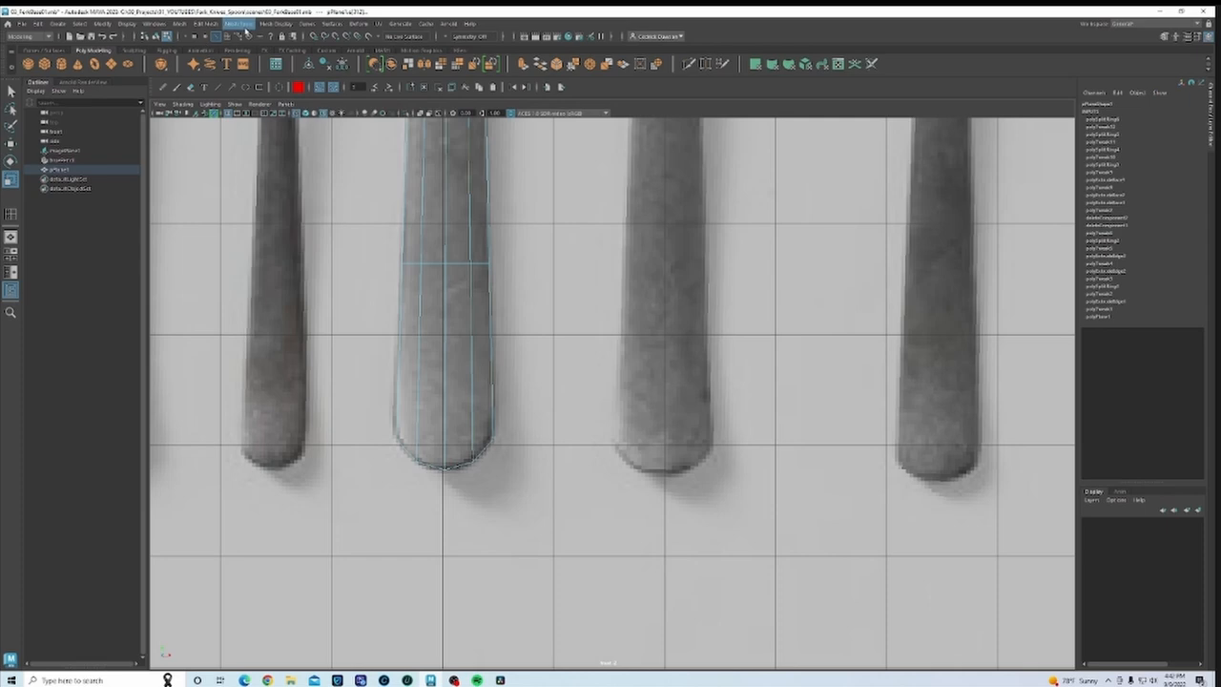
Step: Reopen the Insert Edge Loop settings to add more loops to the knife
click(235, 23)
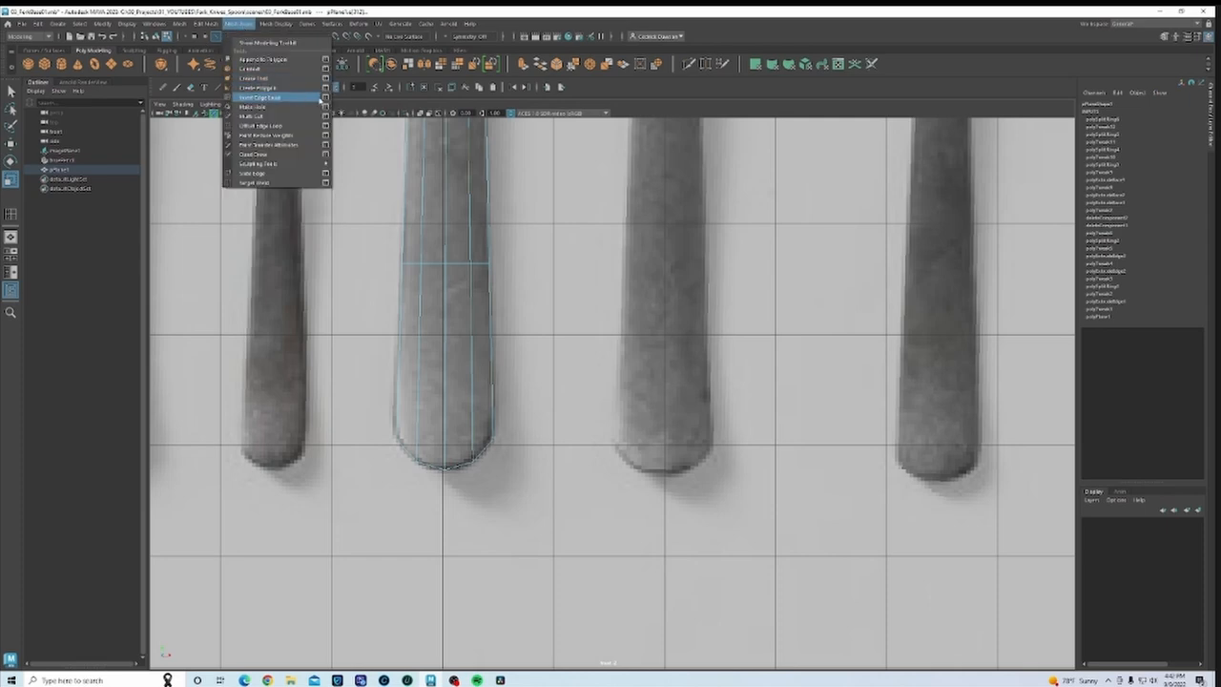
click(260, 97)
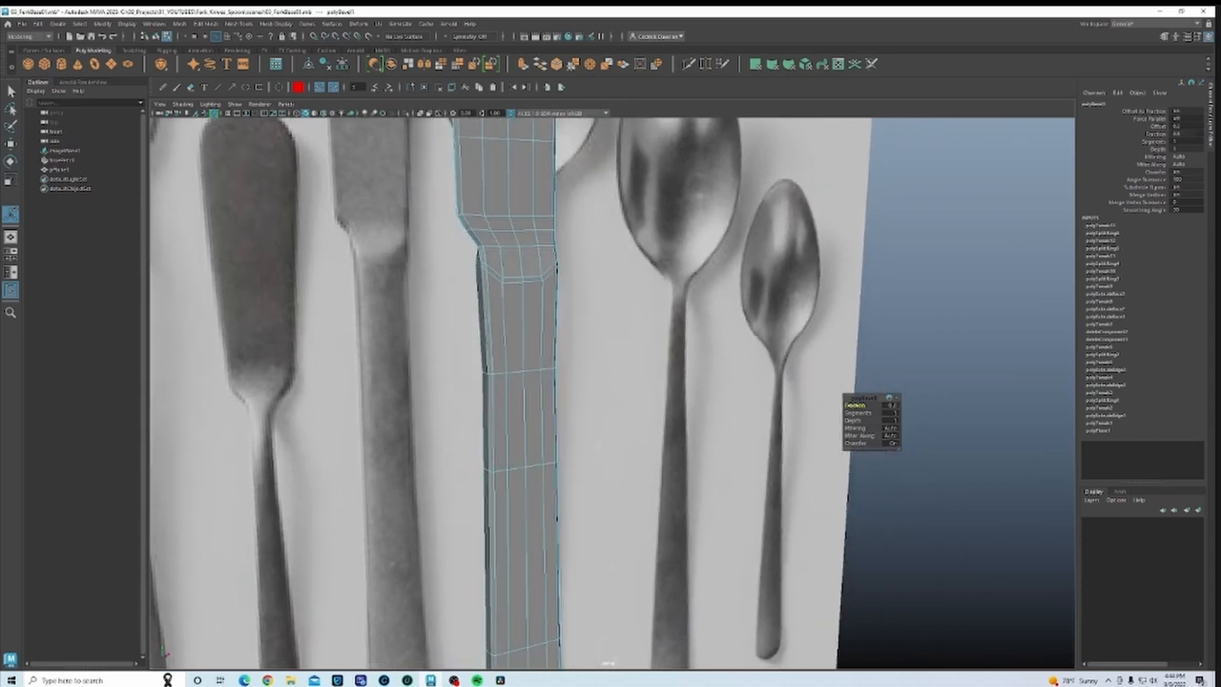
Step: Return the beveled knife mesh to Object Mode
right_click(490, 208)
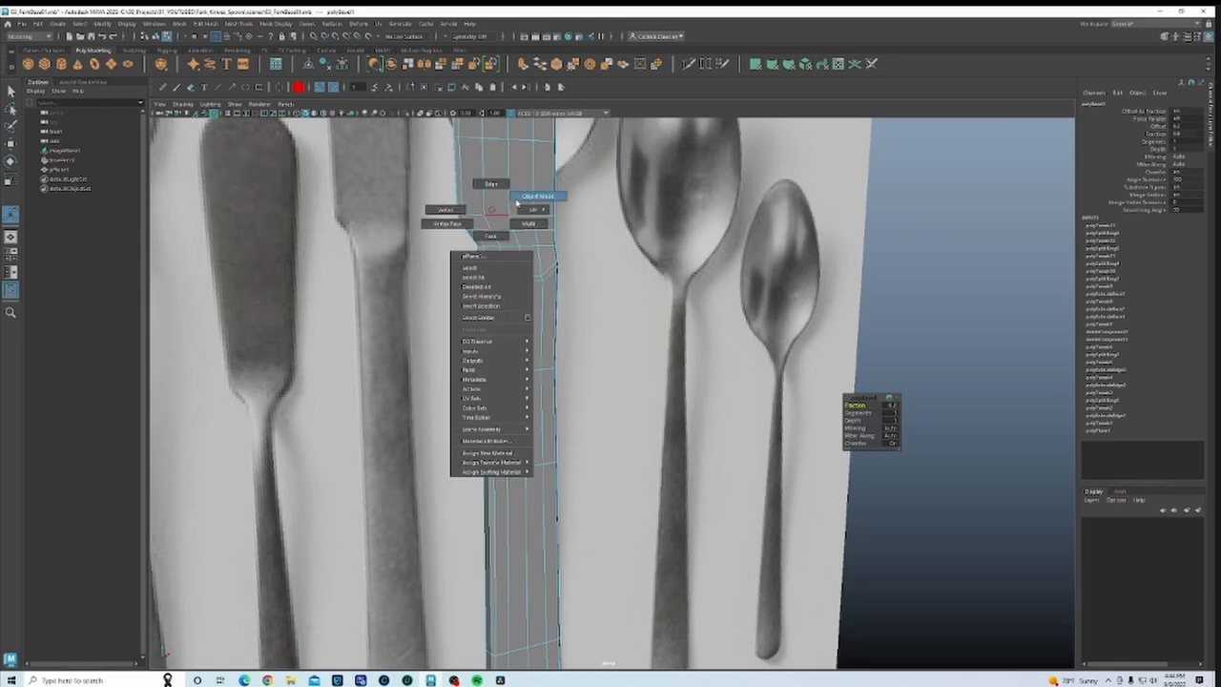